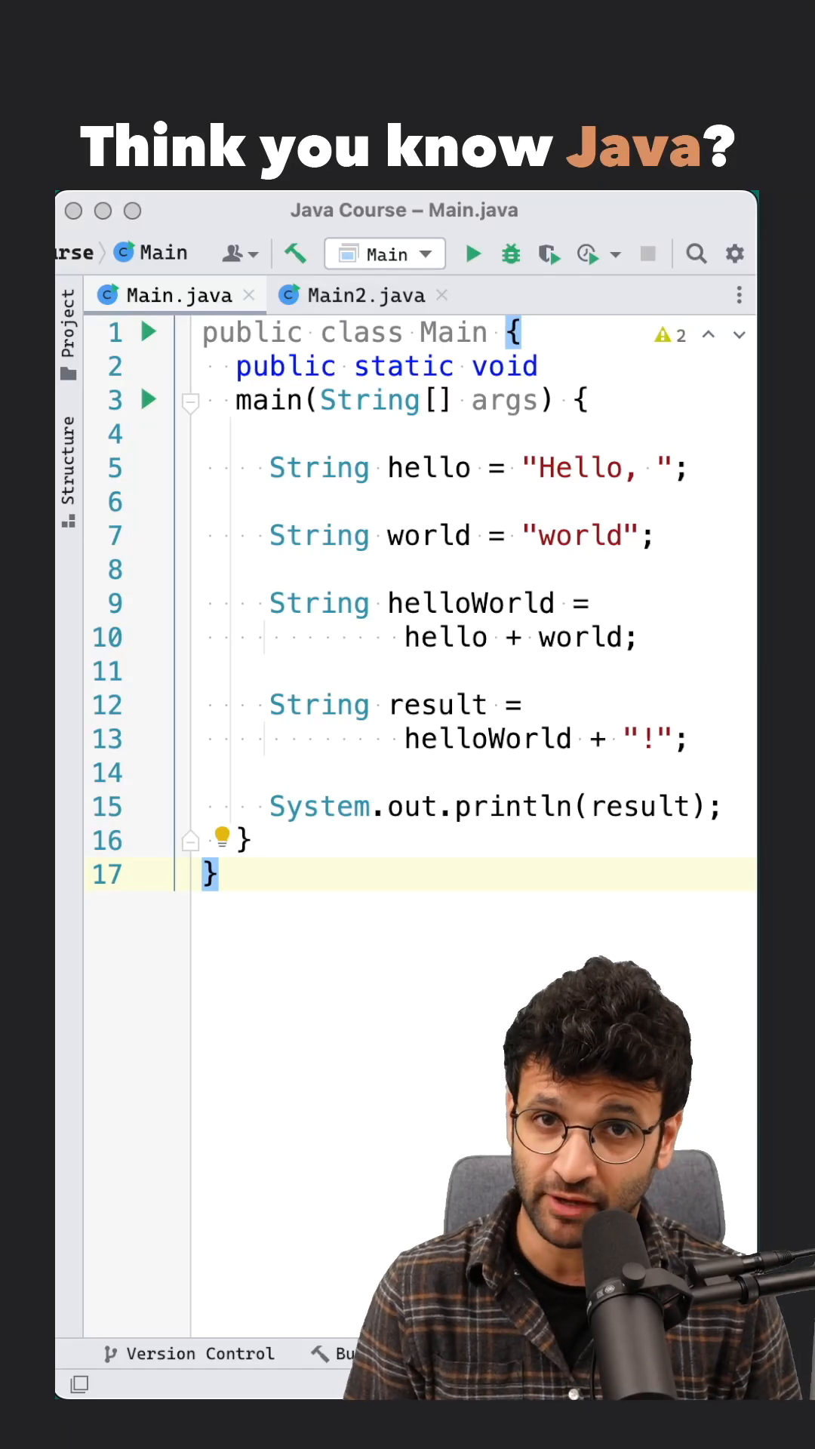
Compile Main.java with javac in the Terminal.
double_click(471, 603)
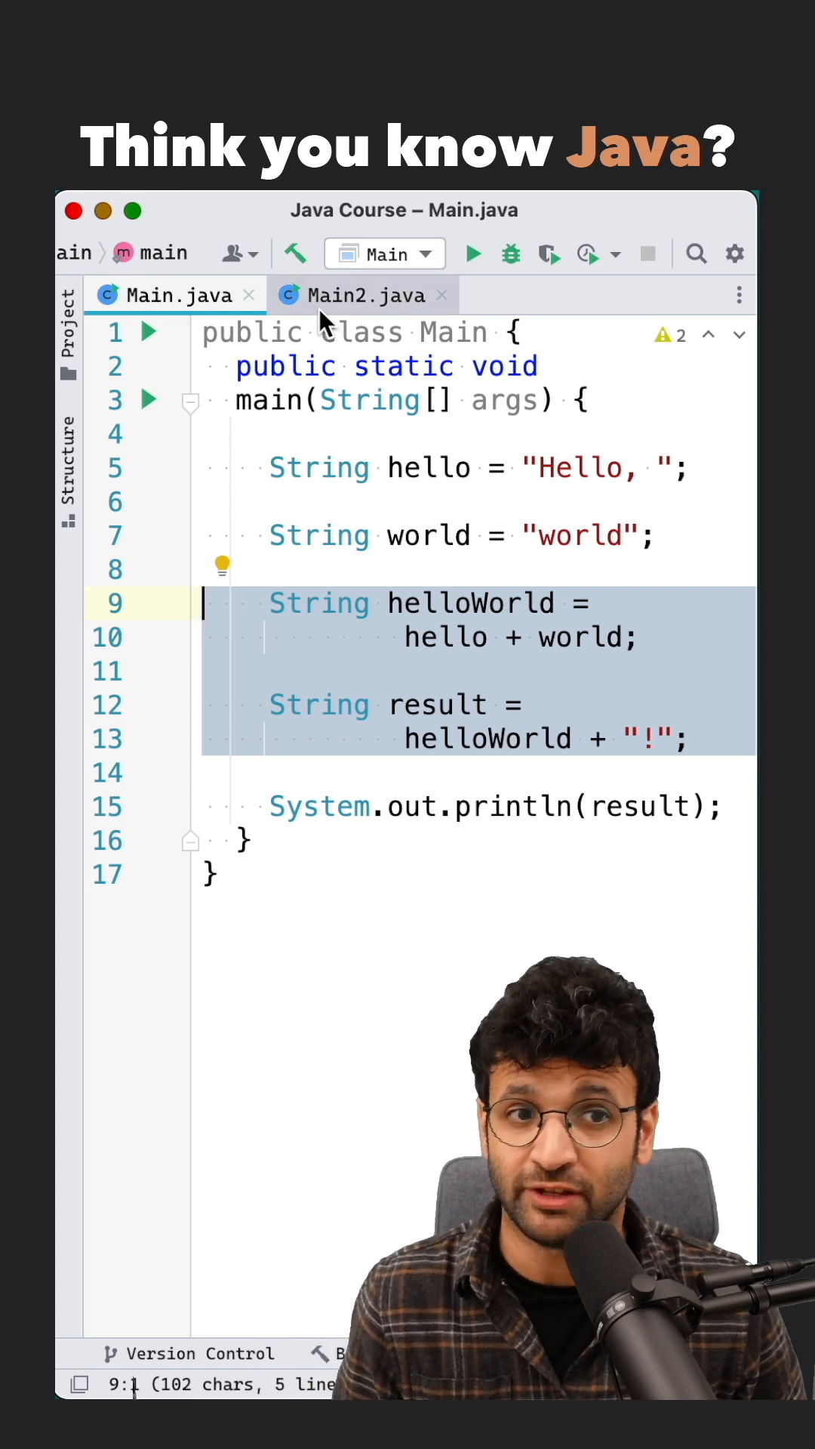
click(361, 294)
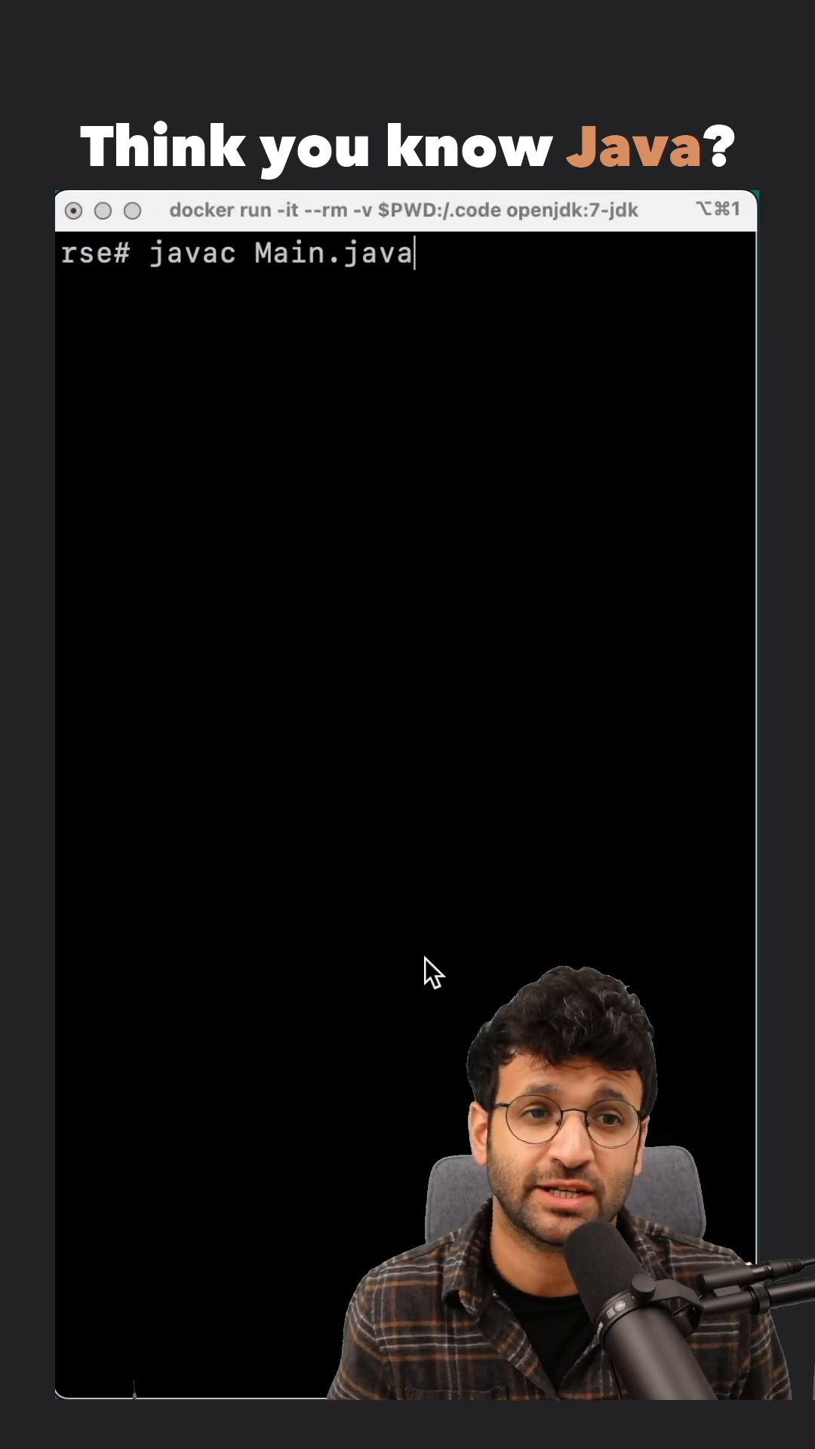
mouse_move(593, 255)
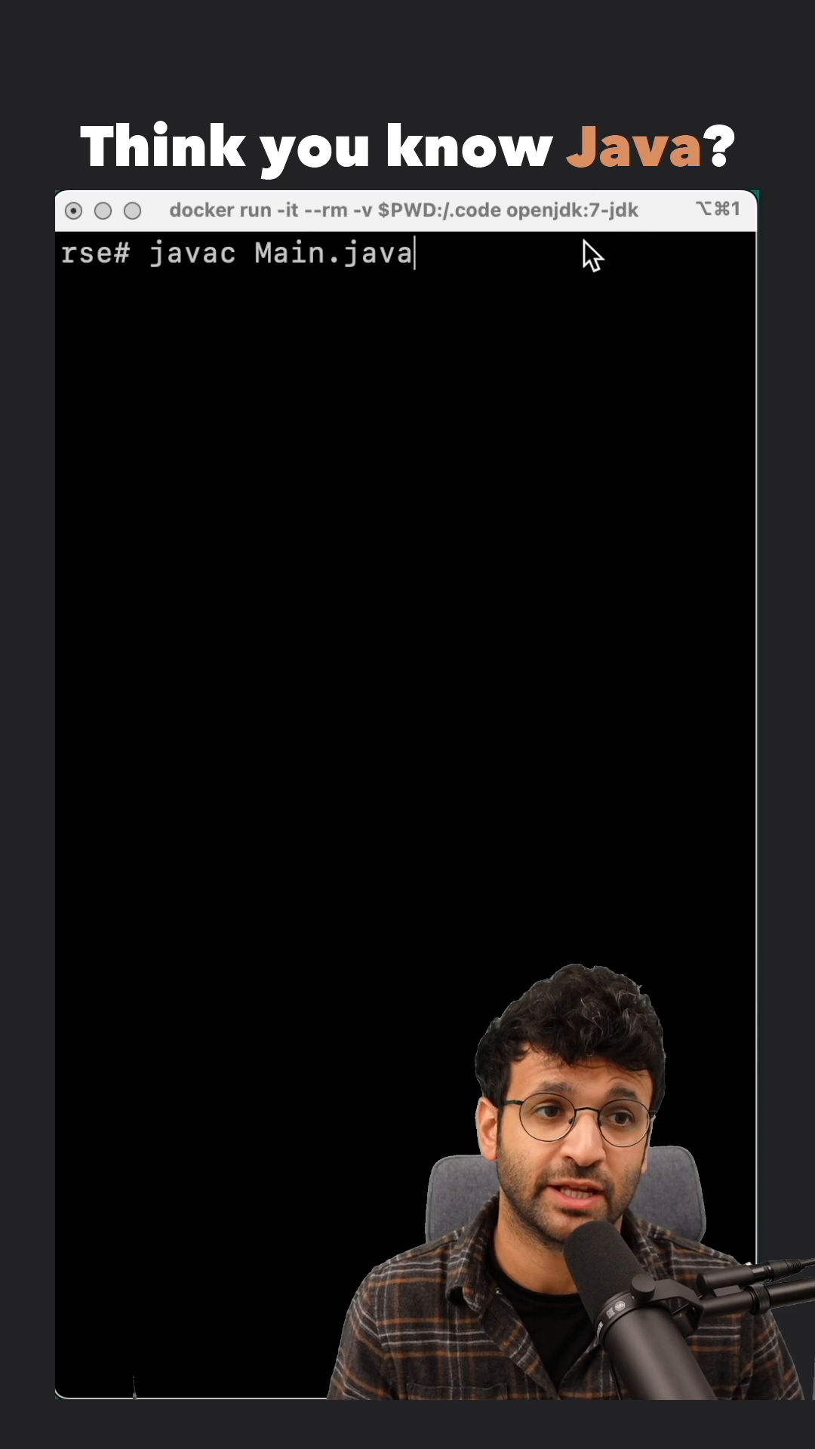
key(Return)
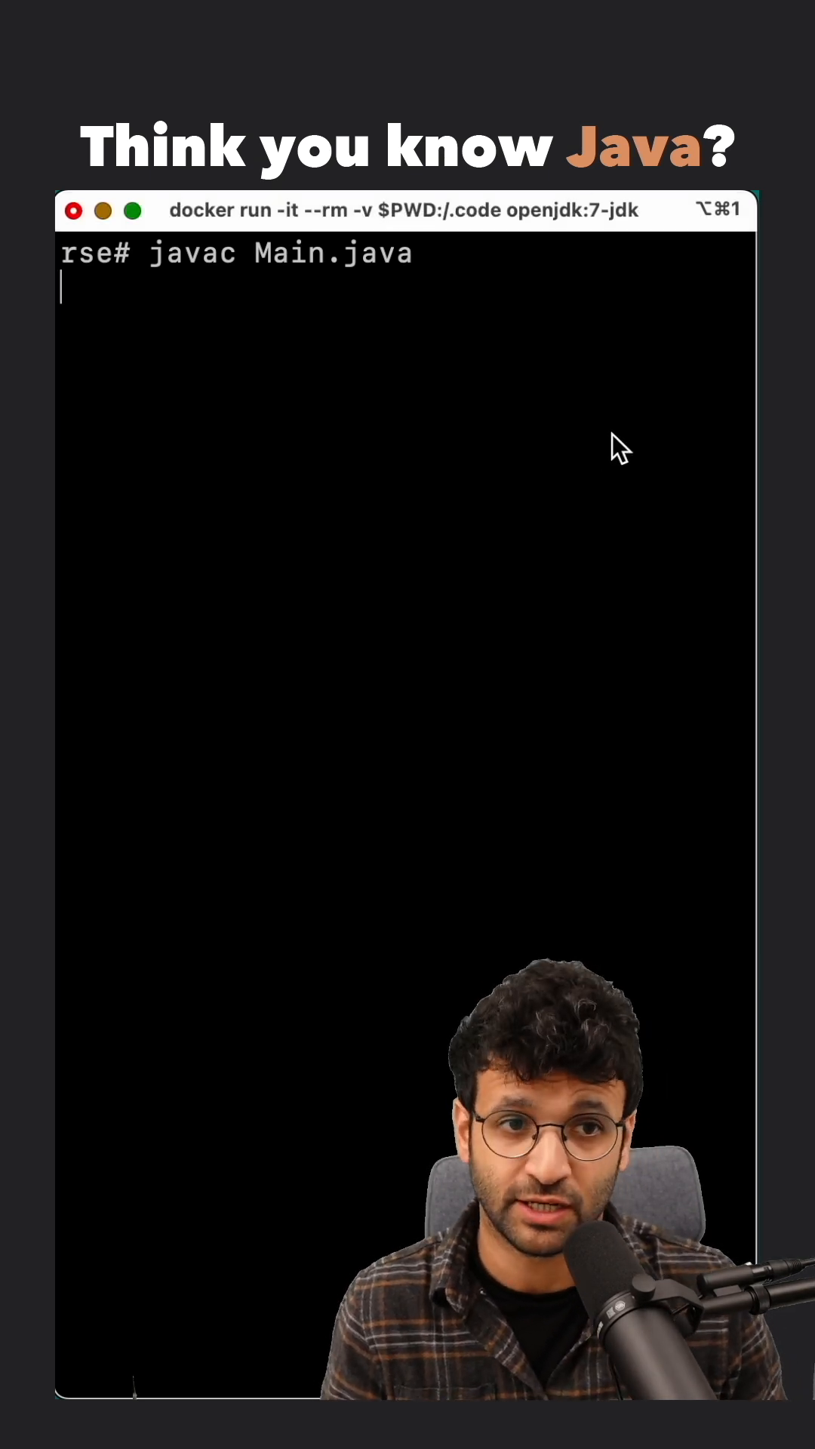
key(Return)
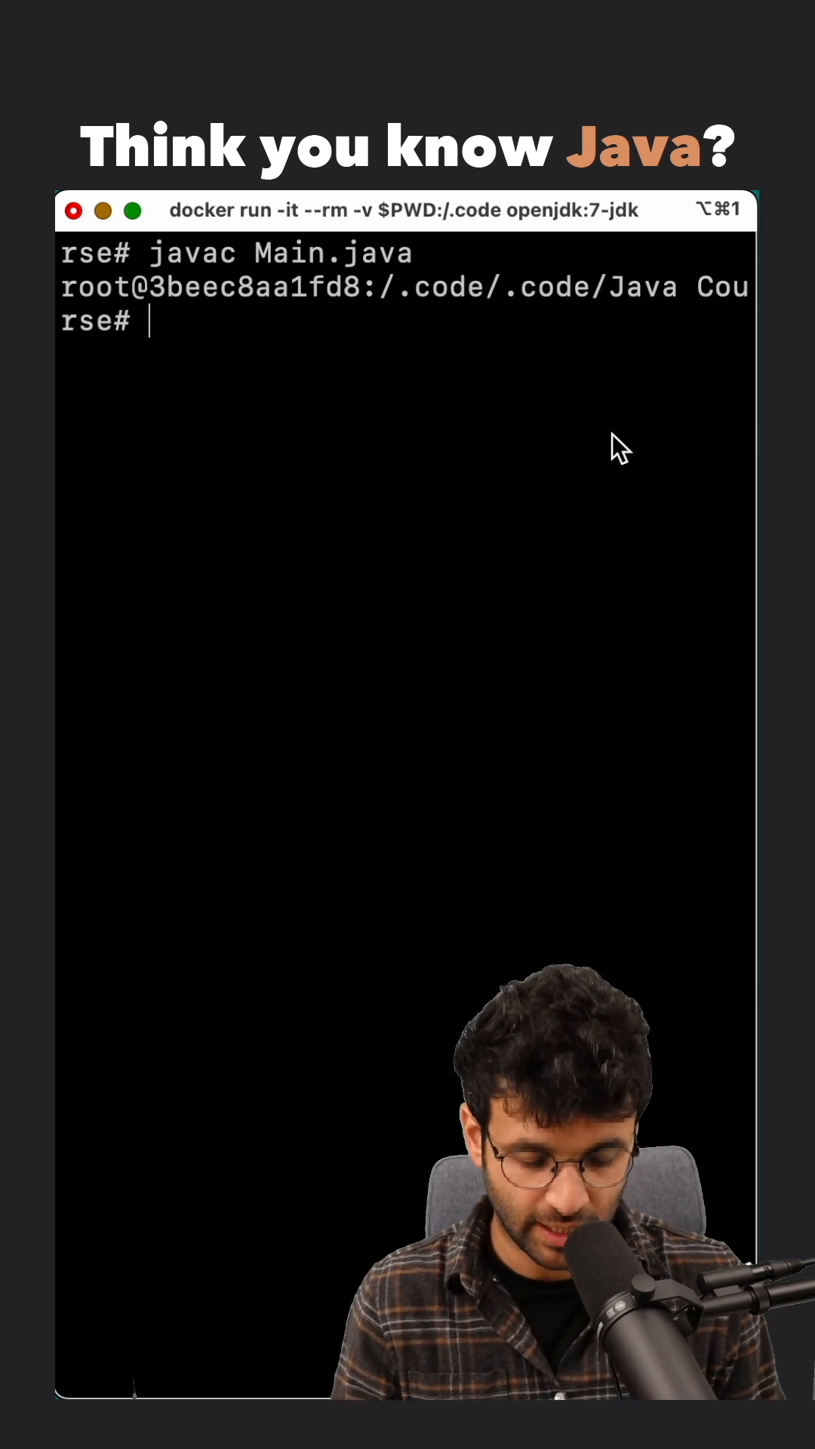
Print the Main class bytecode with javap -c Main.
text(javap -c Main)
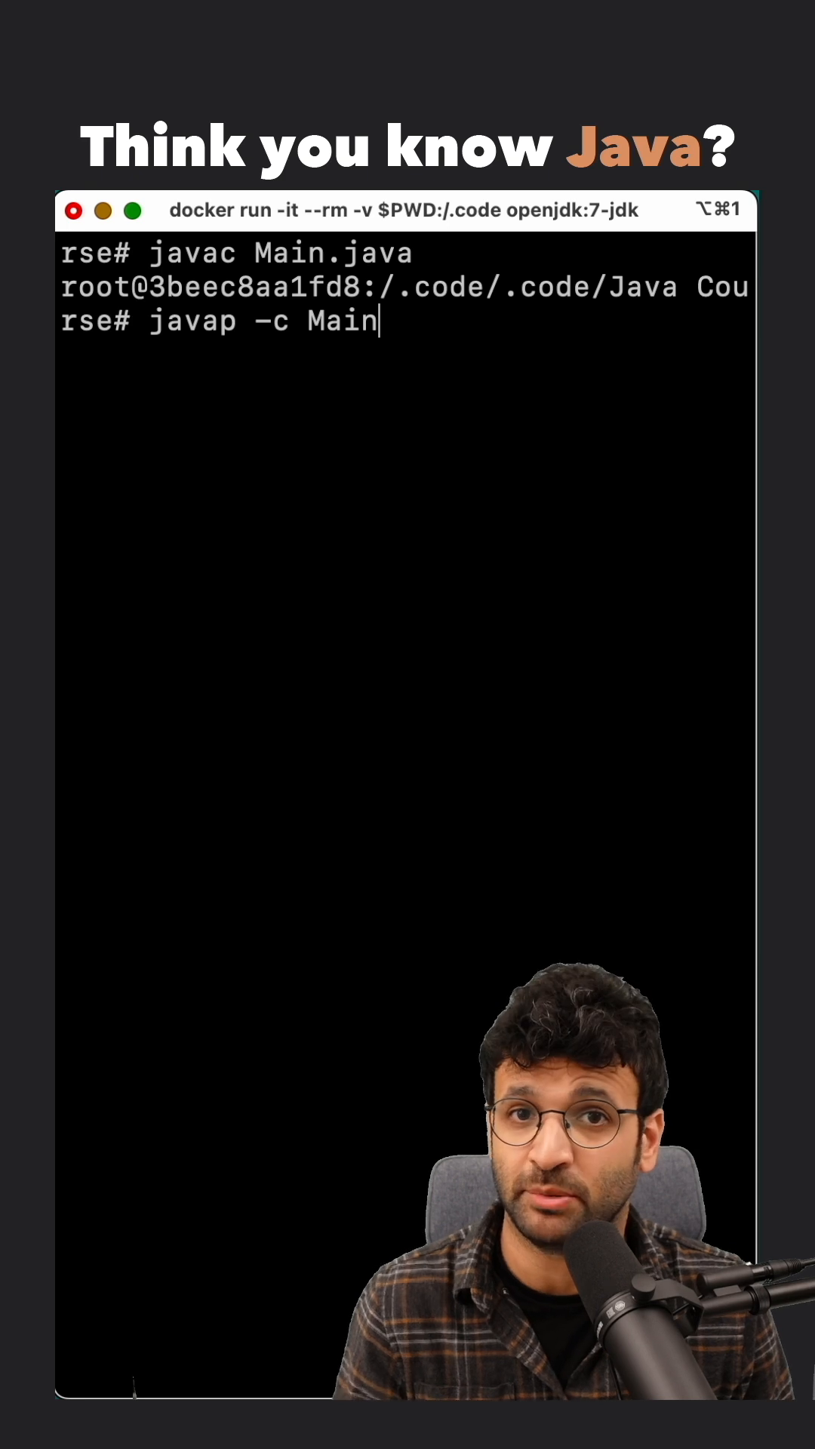
key(Return)
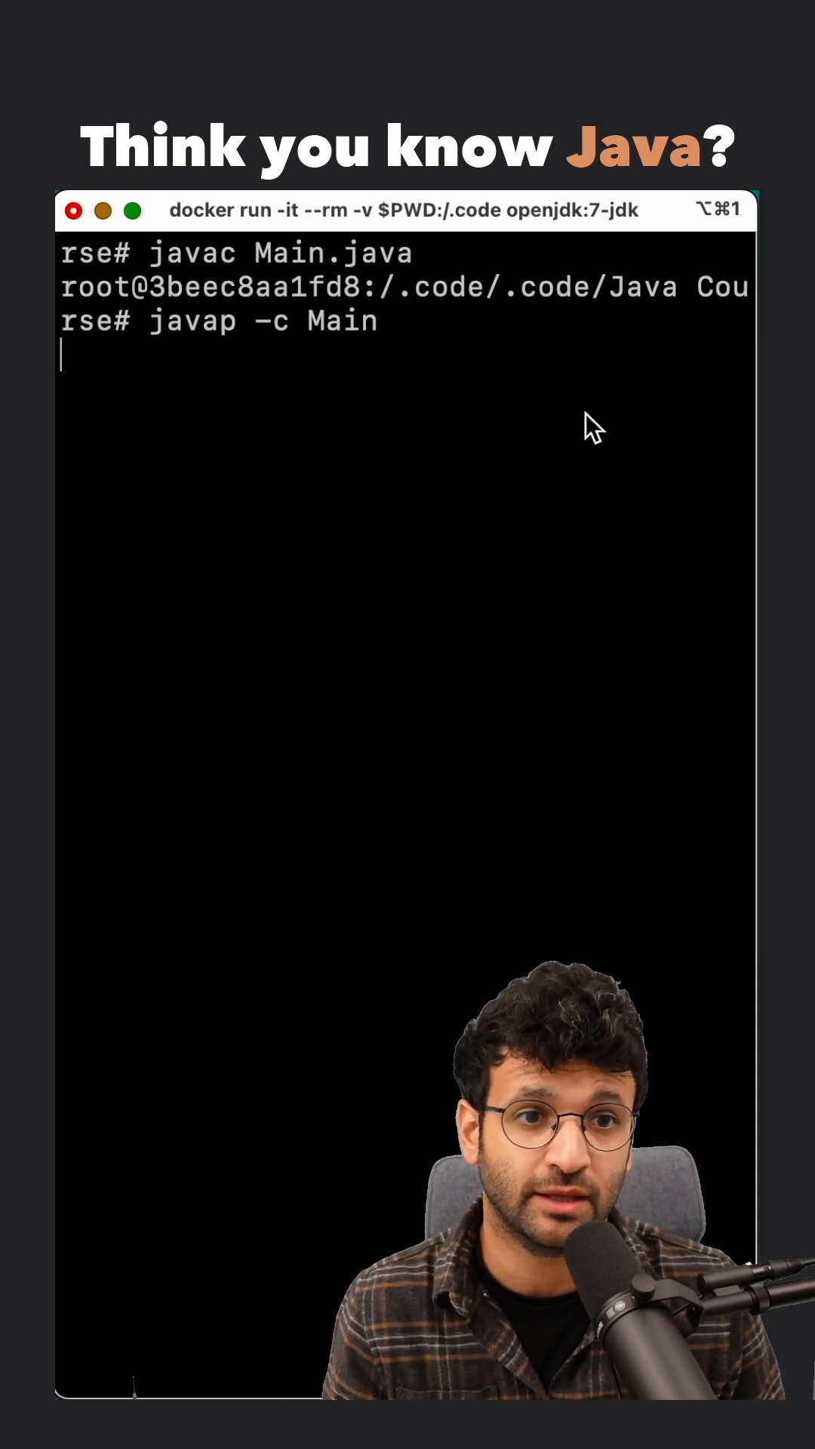
key(Return)
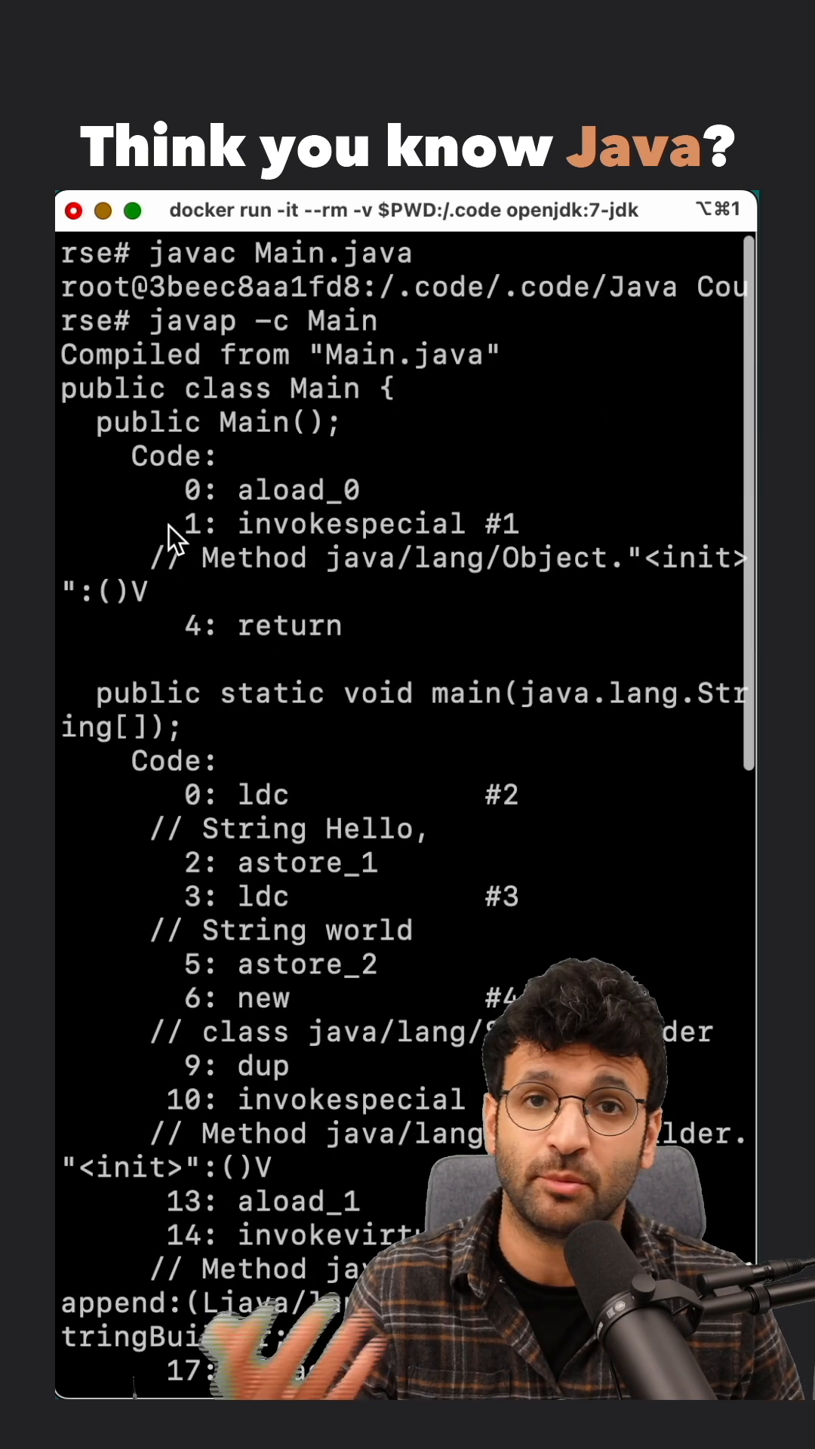
Scroll through the javap bytecode to locate the StringBuilder new, init and append instructions.
scroll(down, 3)
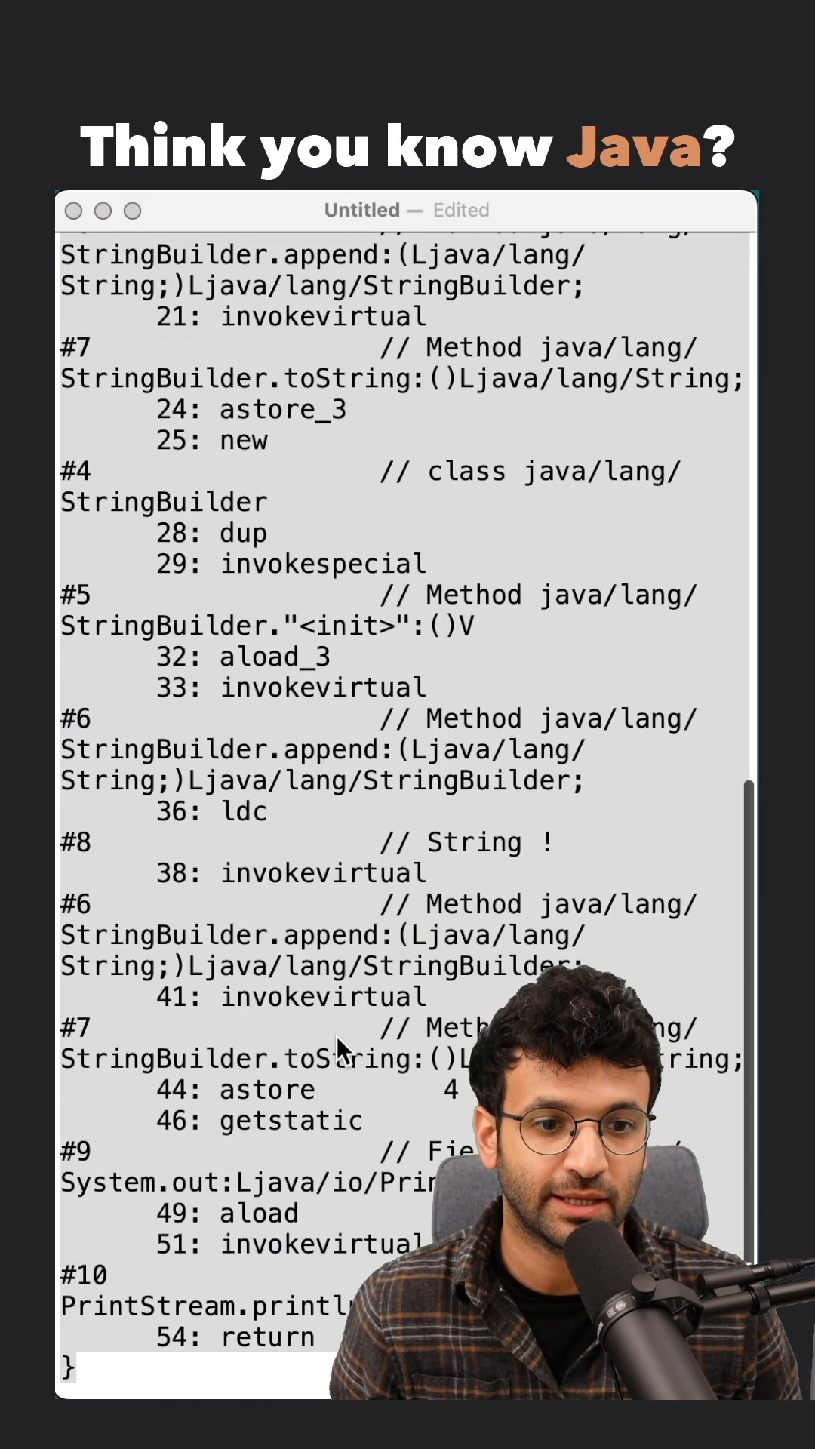
scroll(up, 3)
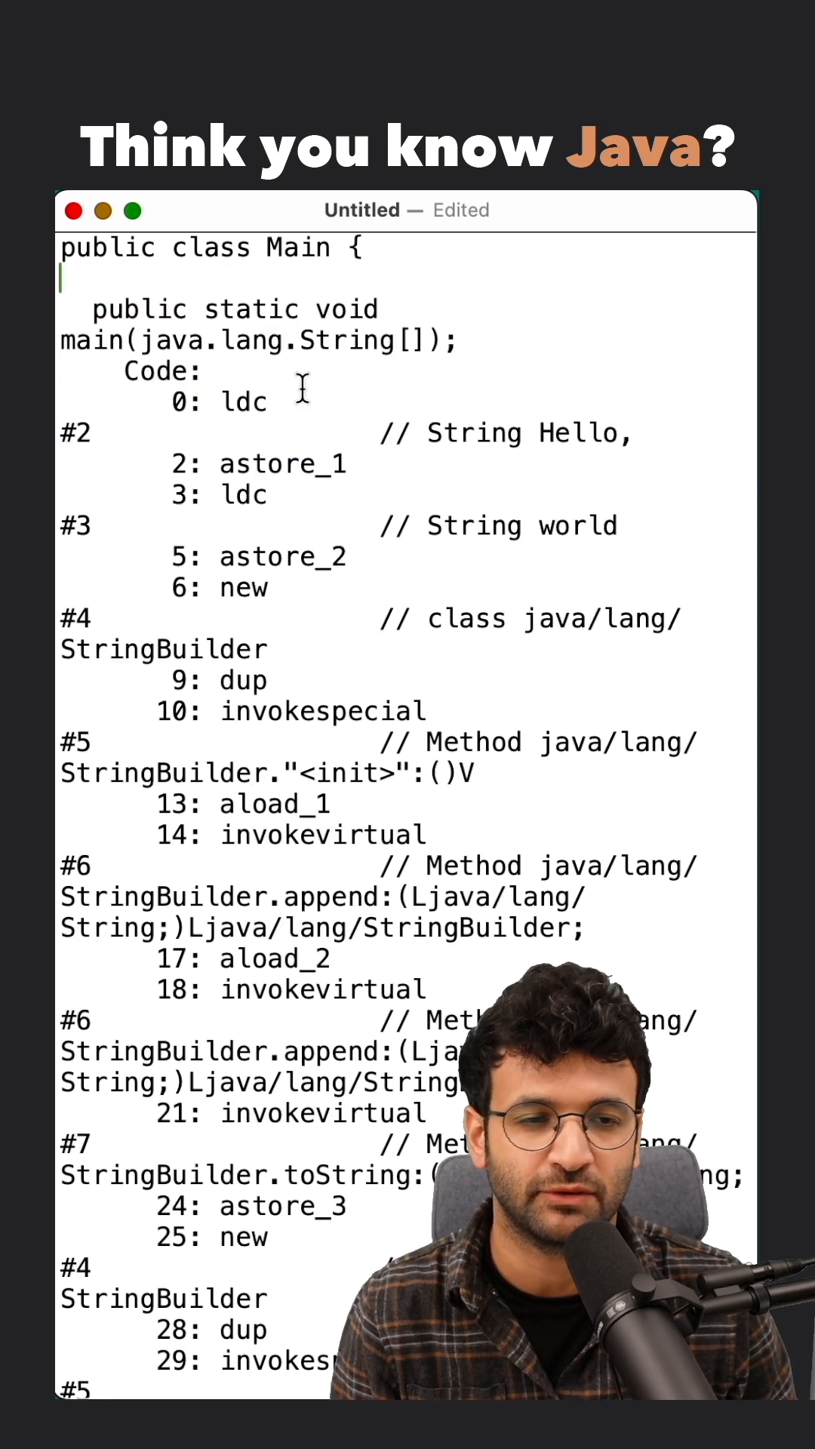
scroll(down, 3)
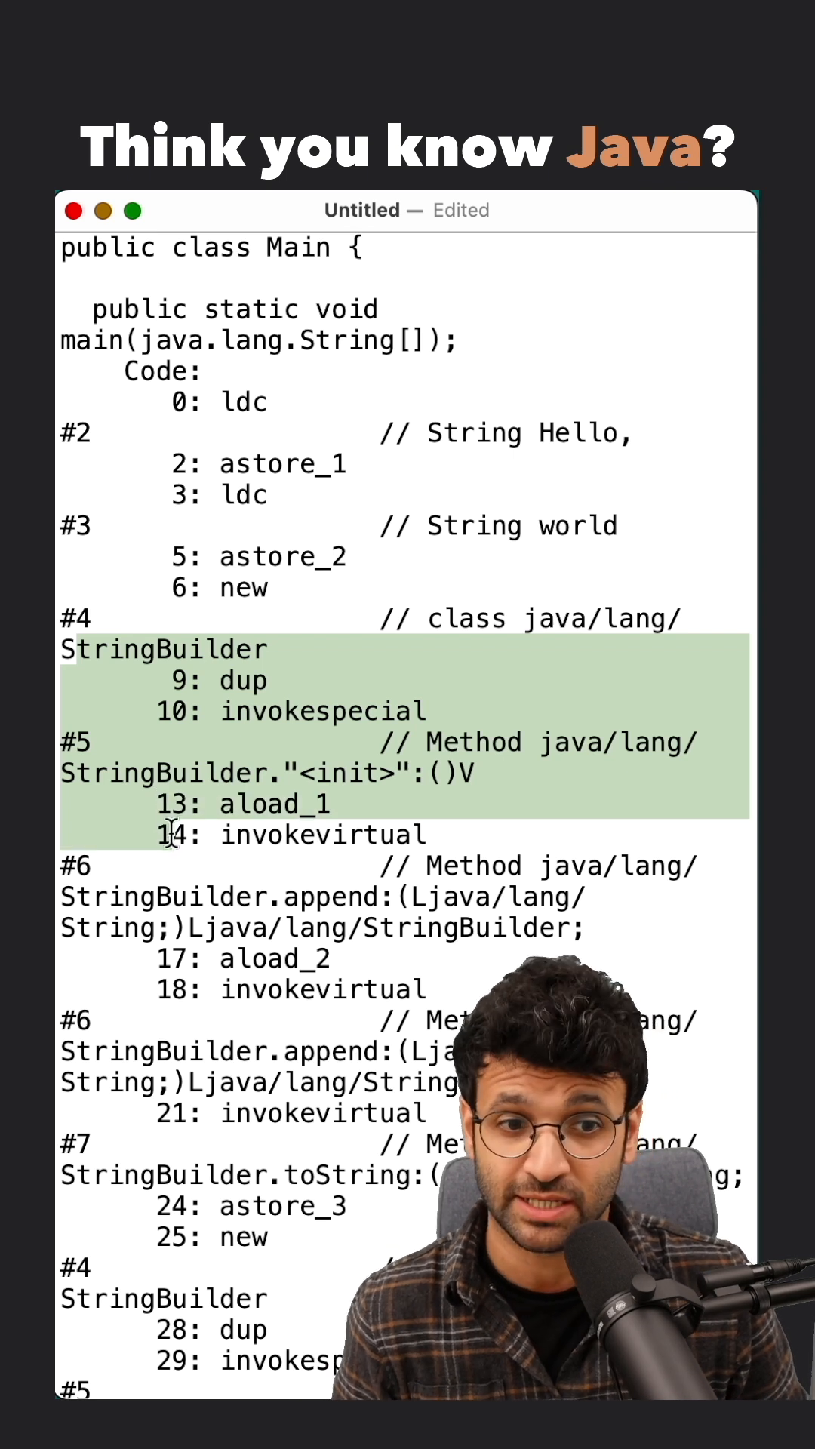
scroll(down, 3)
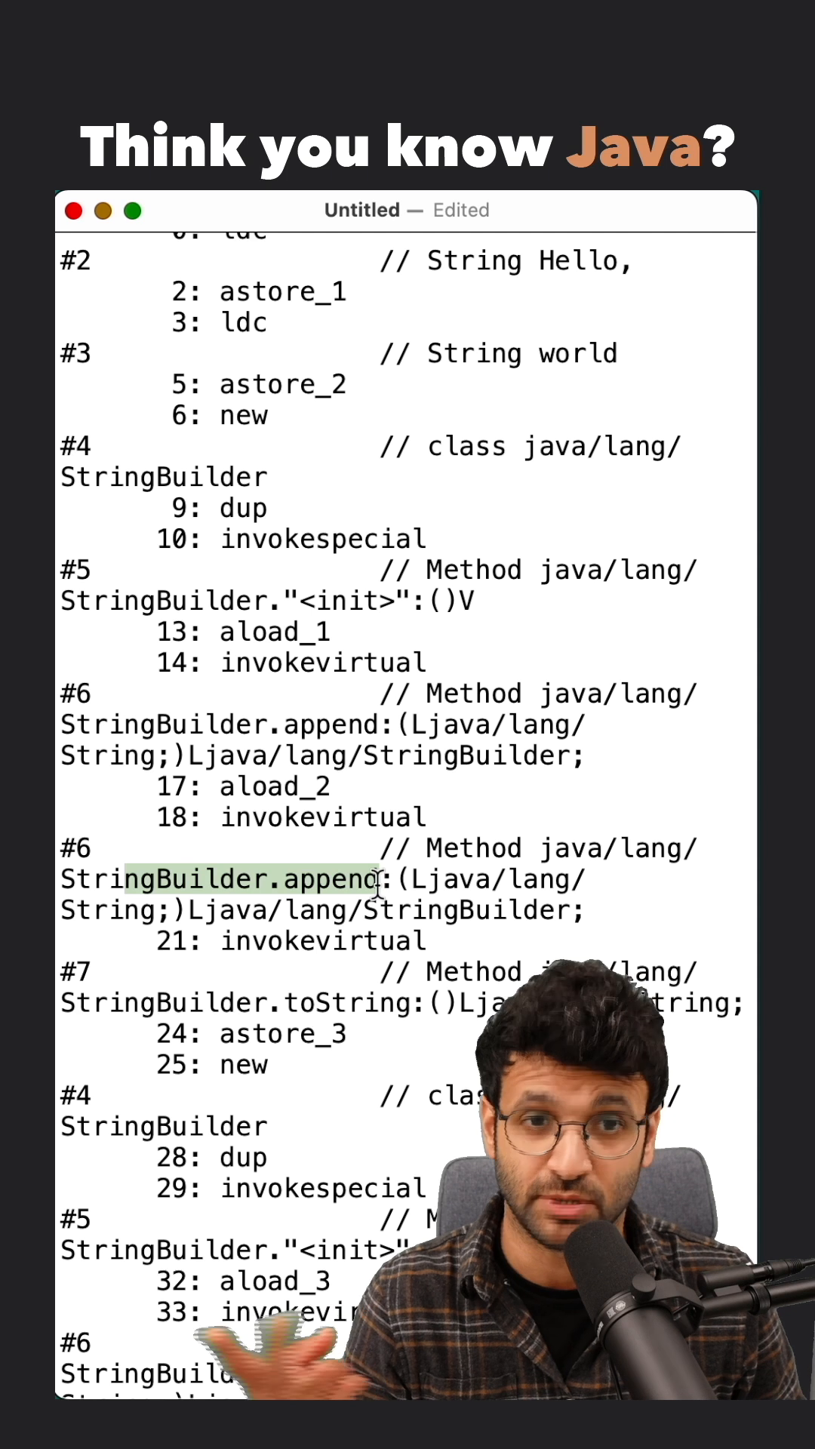
scroll(down, 3)
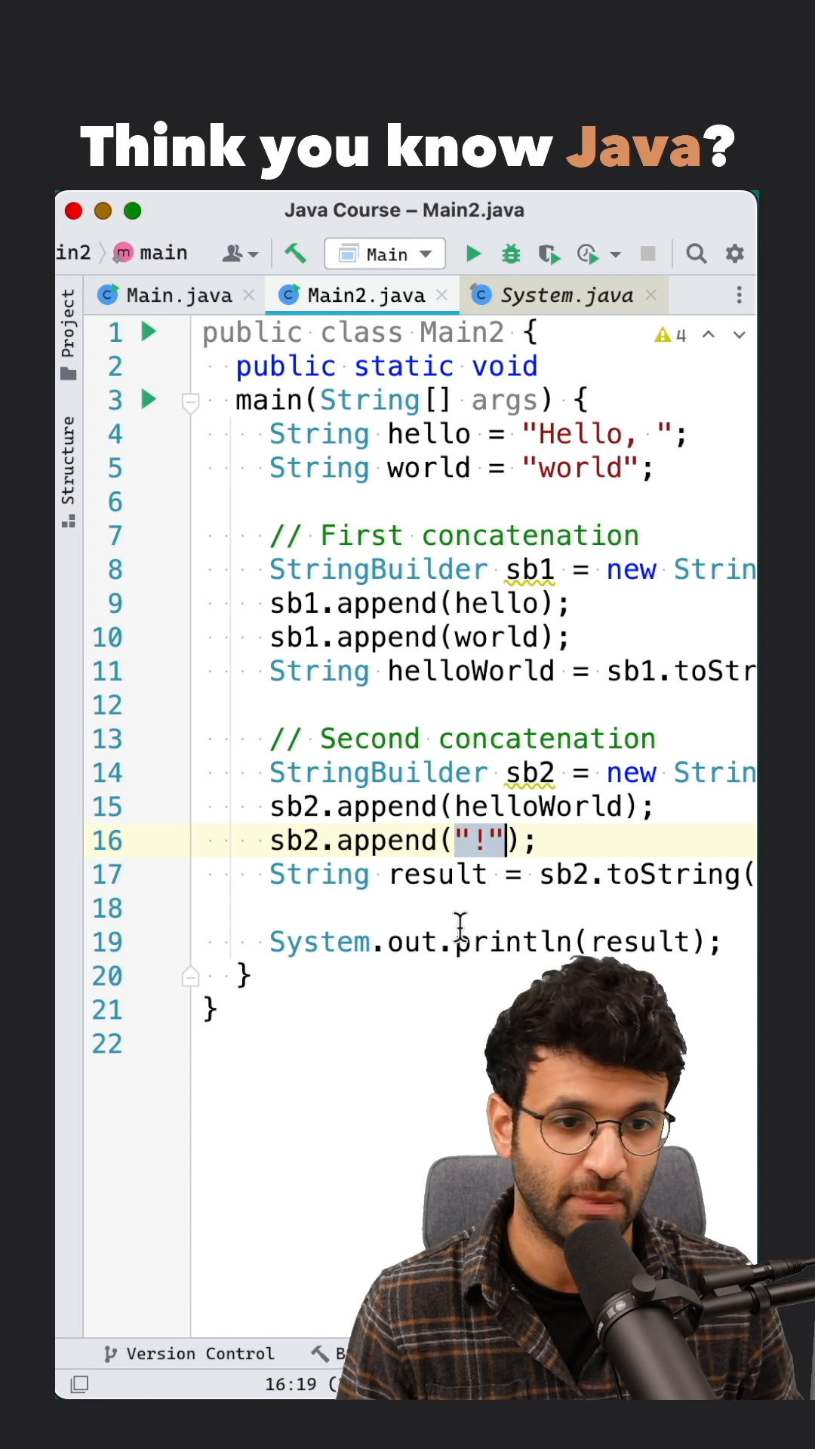
View the PrintStream out field in System.java, then return to Main.java.
click(561, 295)
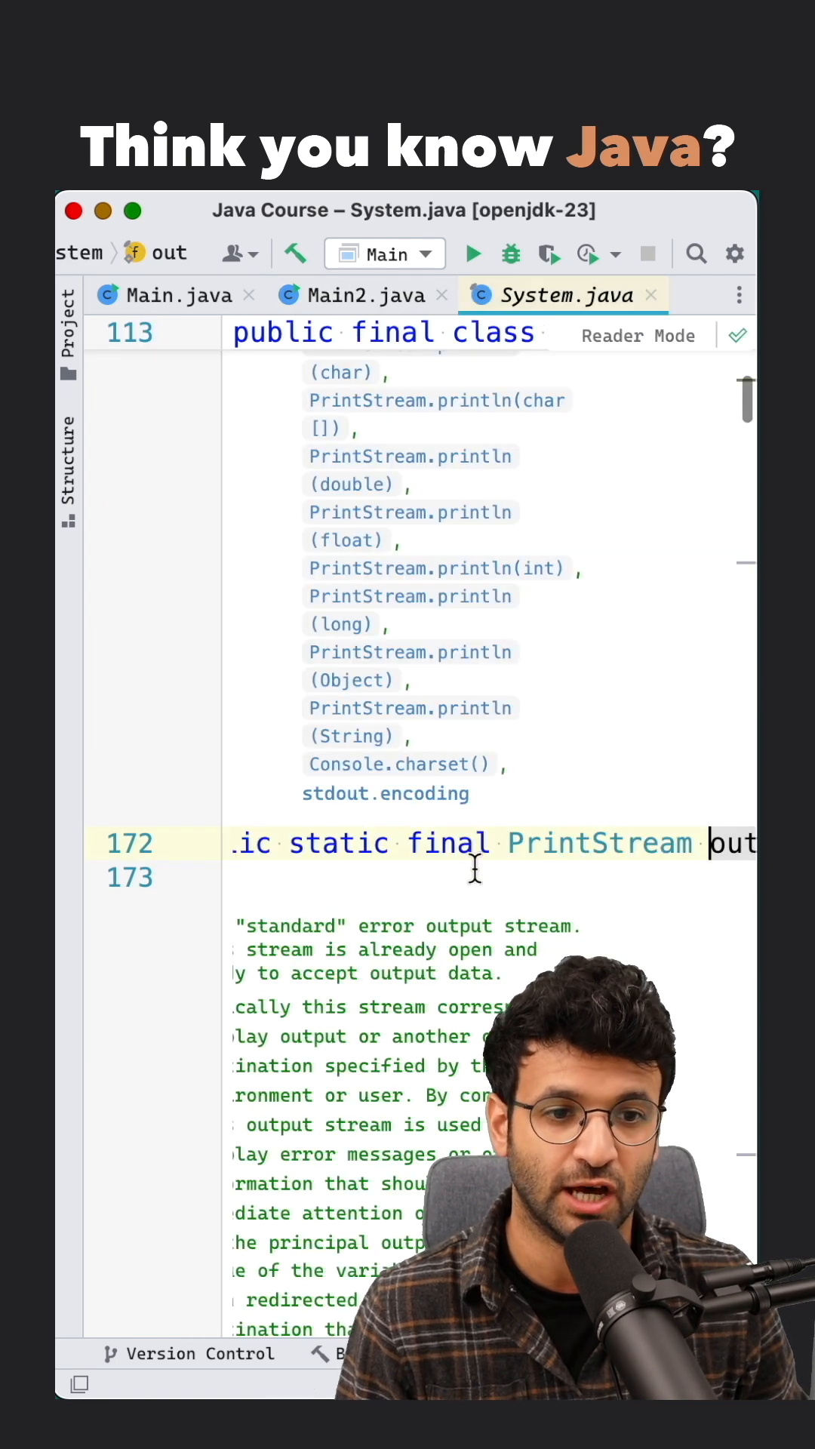
click(175, 295)
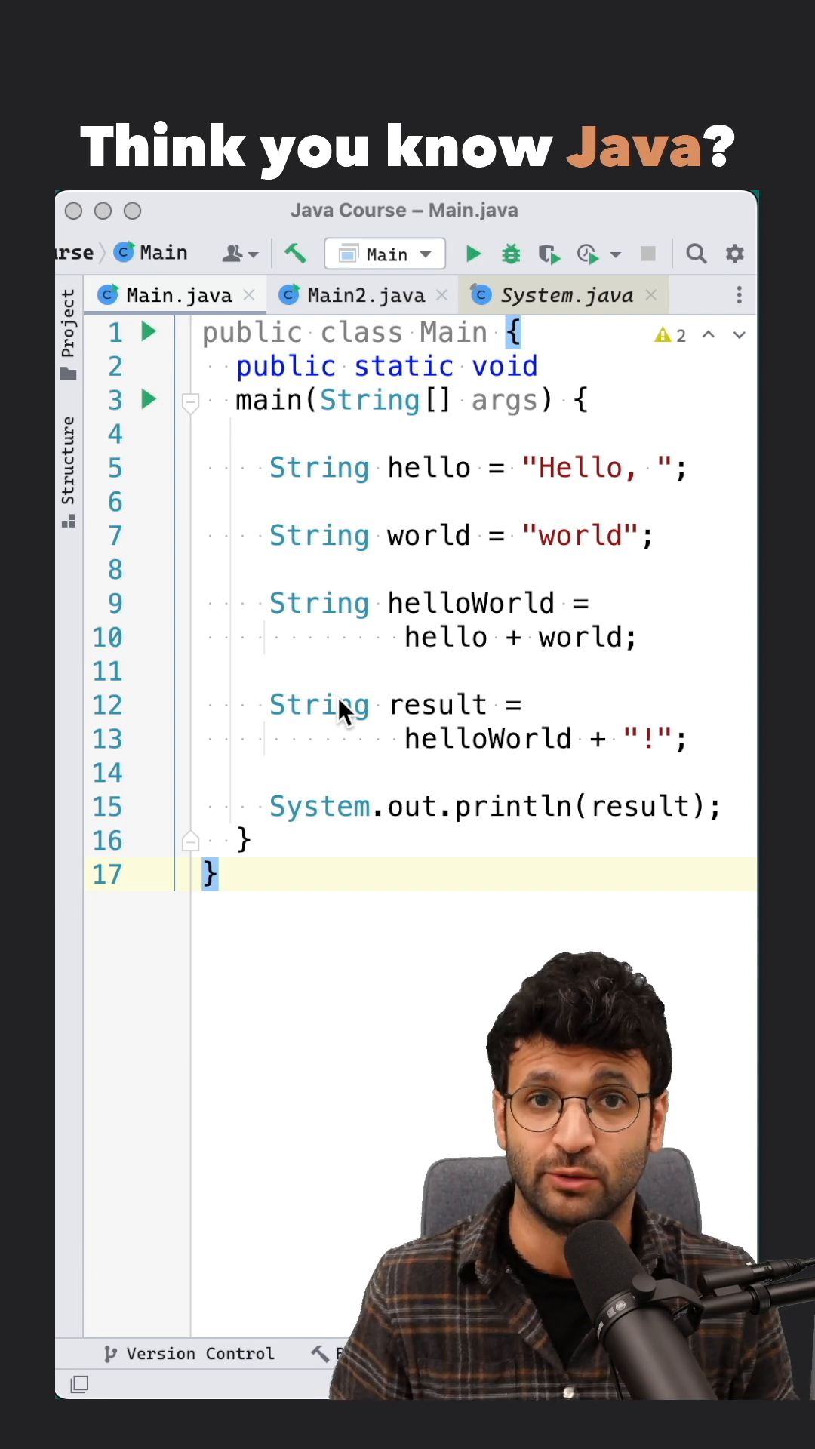
mouse_move(489, 959)
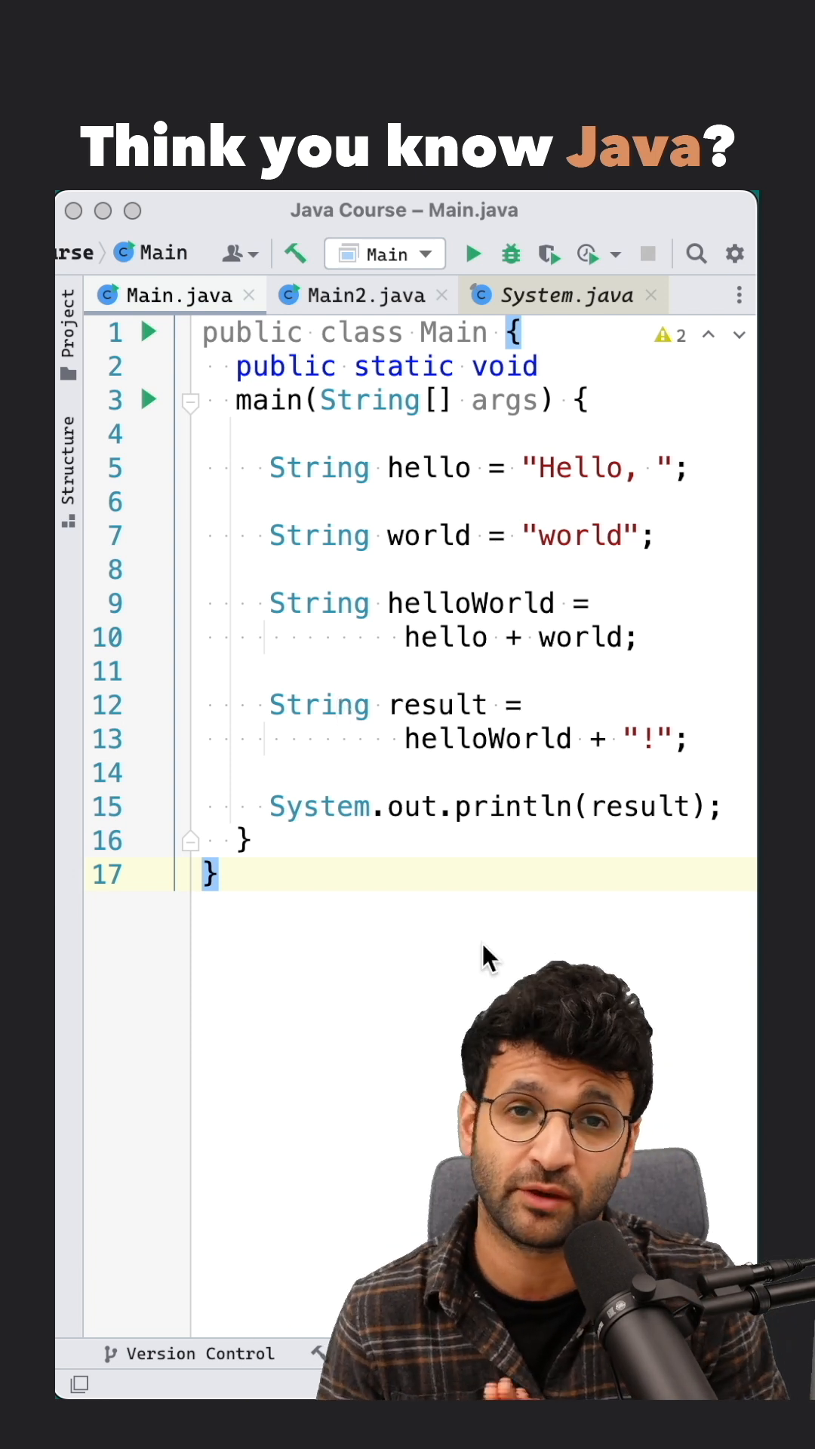